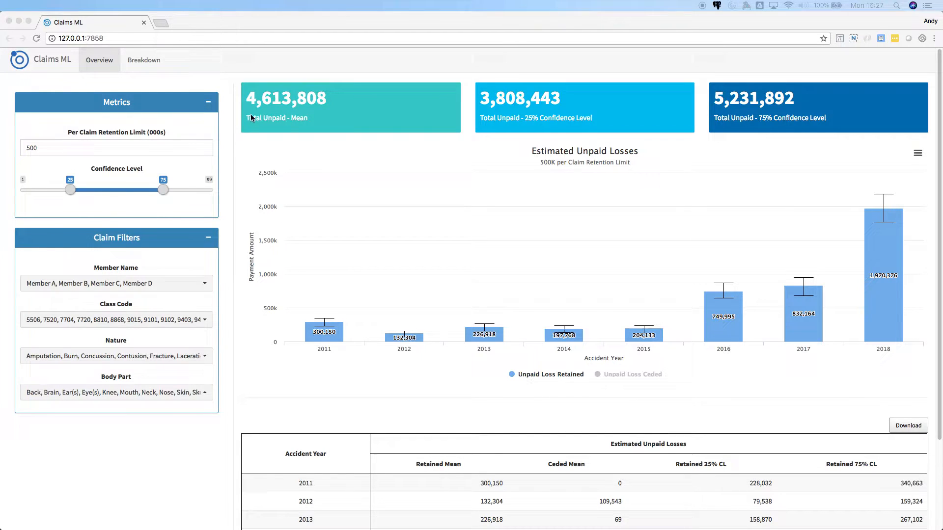
mouse_move(508, 129)
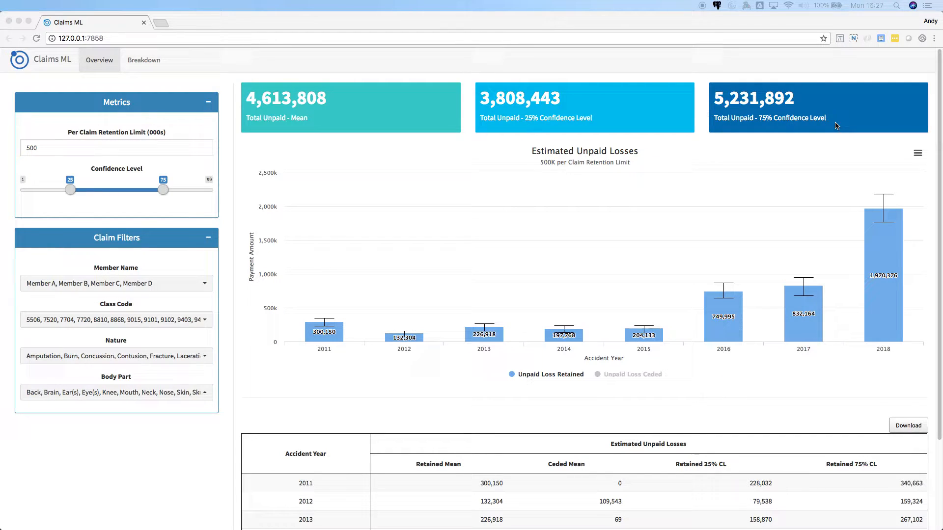
mouse_move(640, 242)
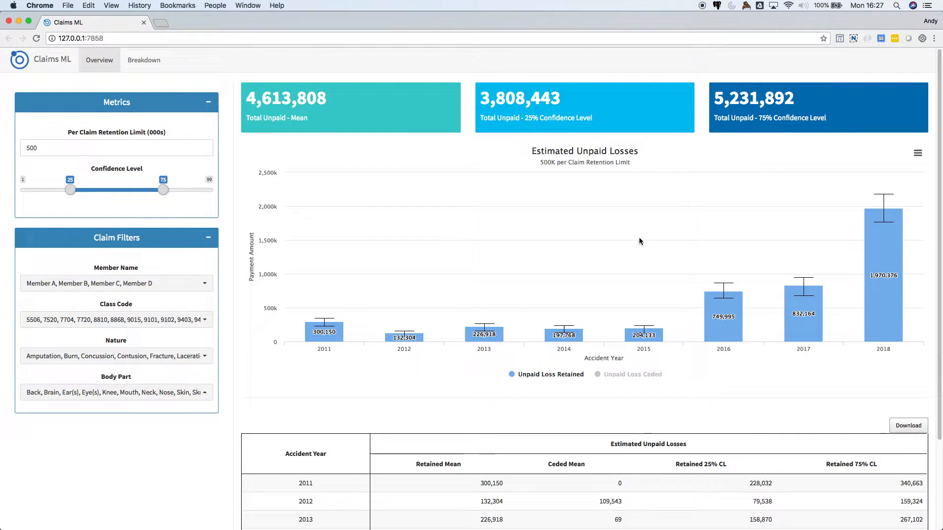
mouse_move(799, 277)
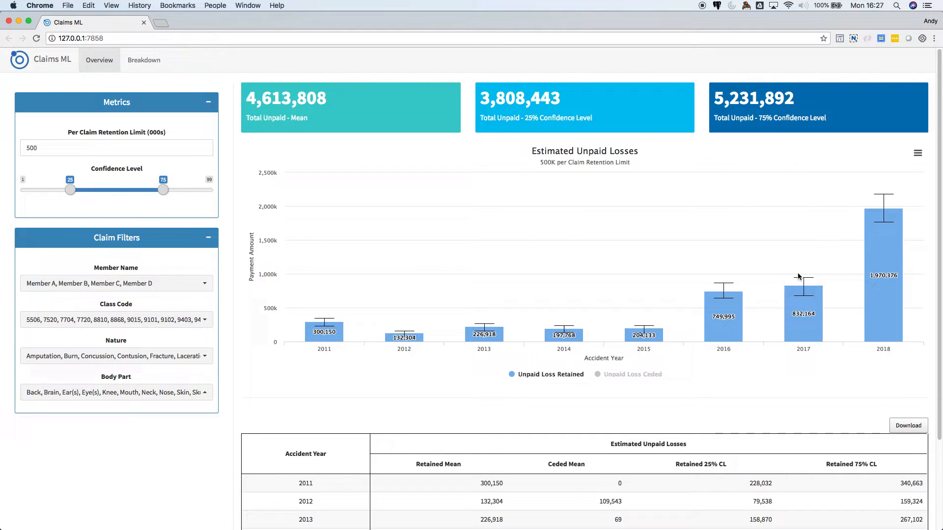
mouse_move(884, 204)
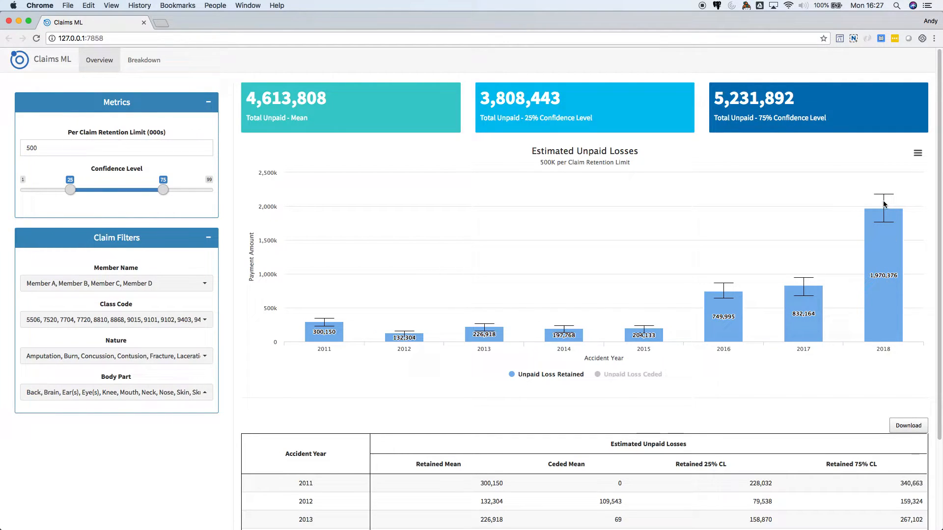
mouse_move(804, 285)
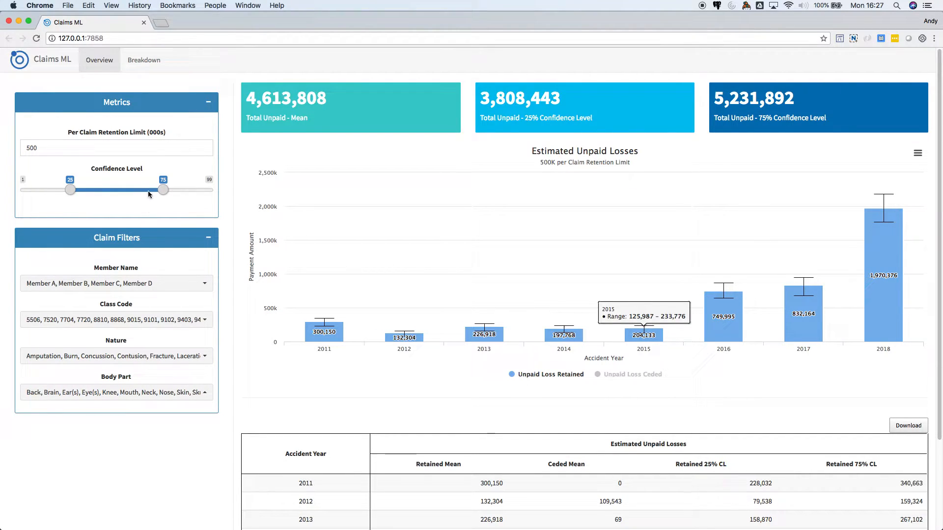
Drag the upper confidence level from 75 to 95 percent, raising the top total to 6,678,639.
drag(163, 190, 207, 189)
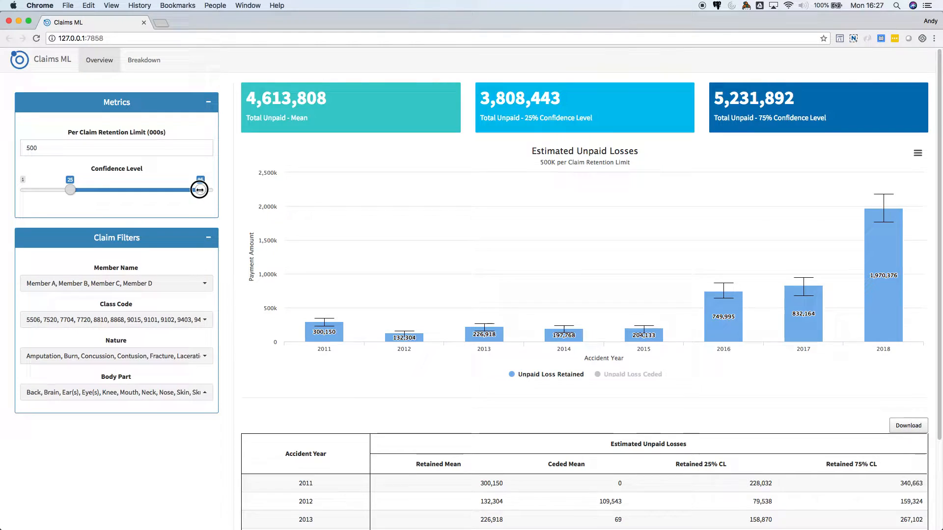
drag(199, 190, 201, 189)
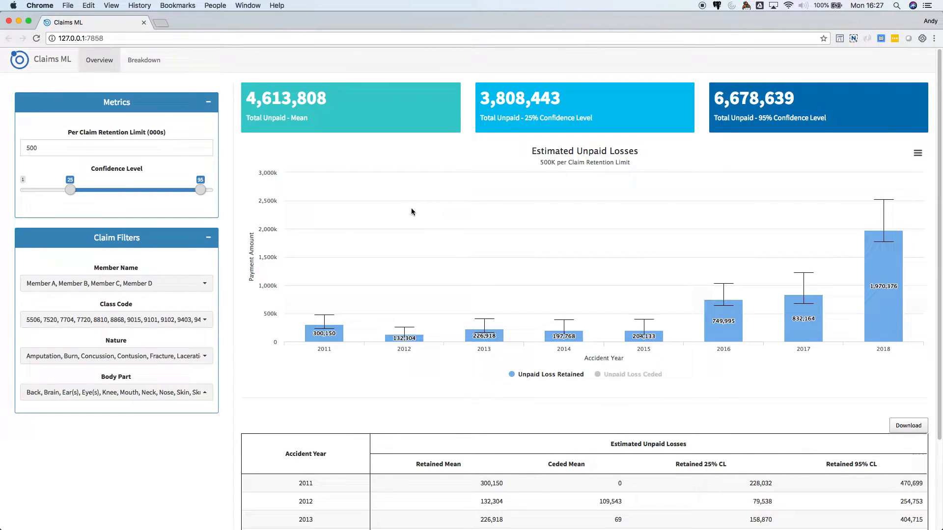
mouse_move(310, 196)
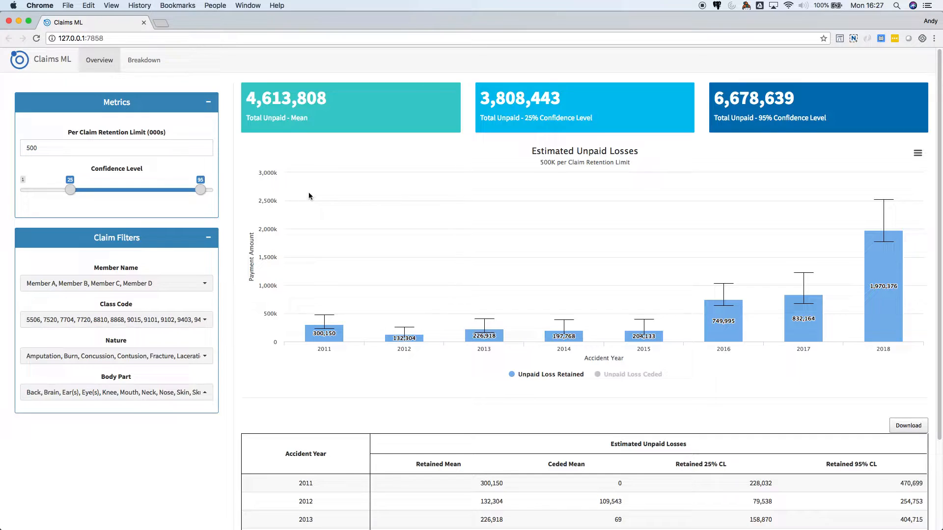
click(58, 148)
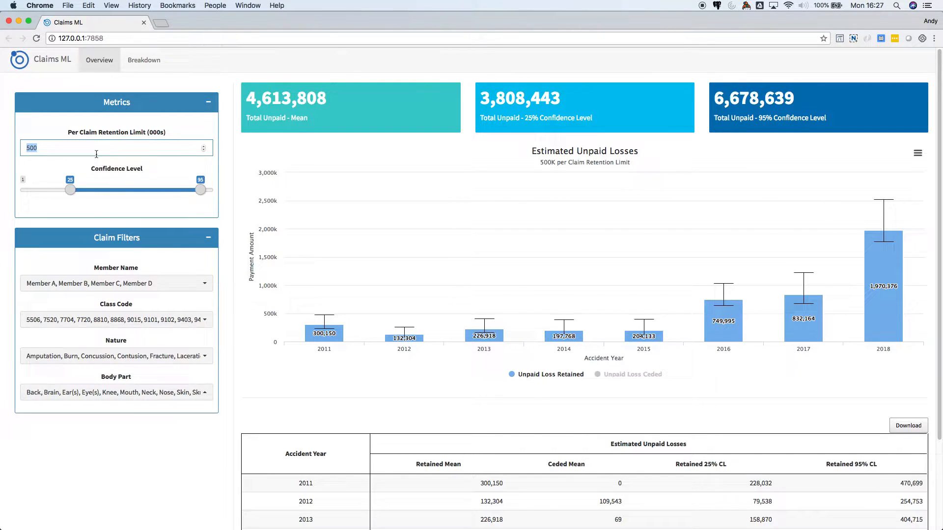
Enter 250 as the per-claim retention limit, replacing 500.
text(250)
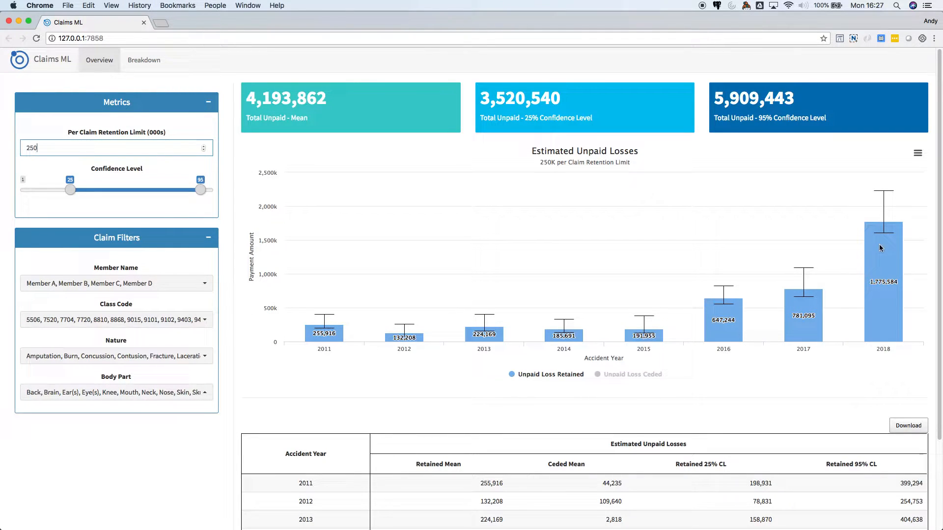
mouse_move(258, 246)
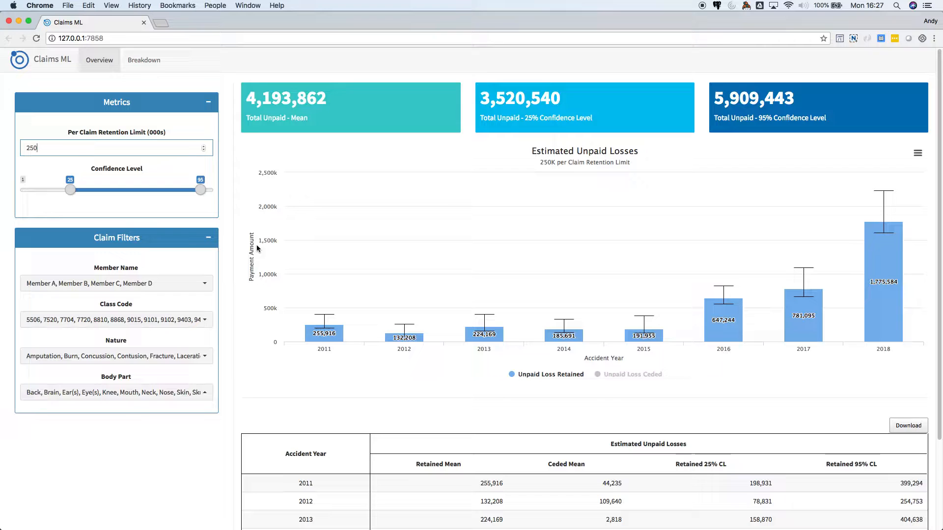
Scroll down to the full Estimated Unpaid Losses table for accident years 2011–2018.
scroll(down, 3)
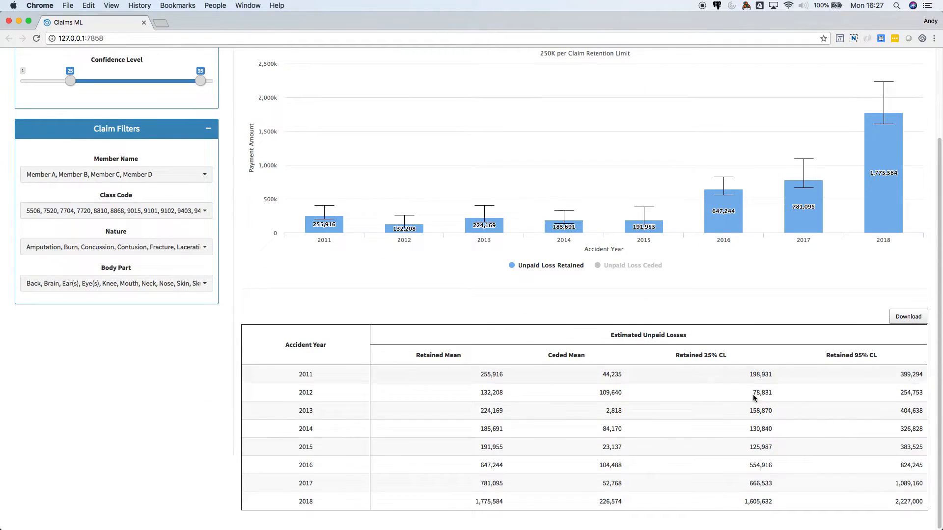
mouse_move(495, 408)
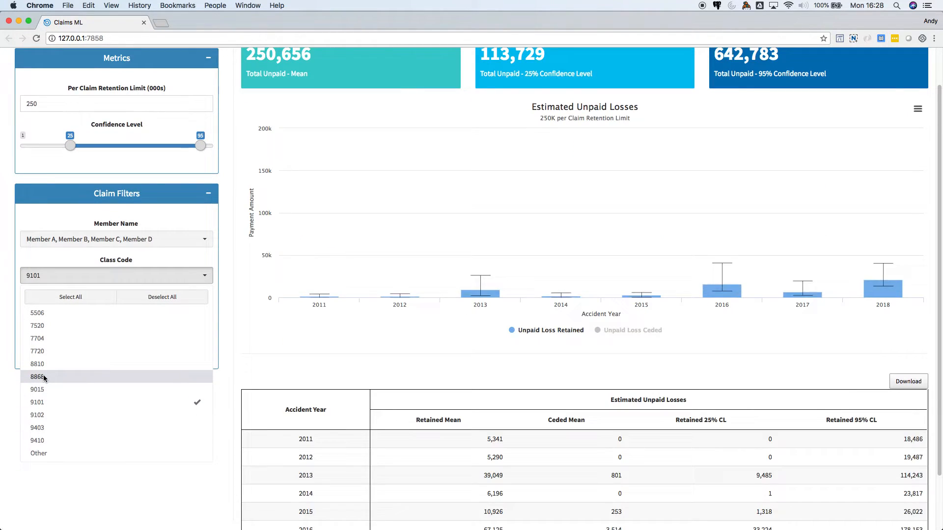
click(36, 376)
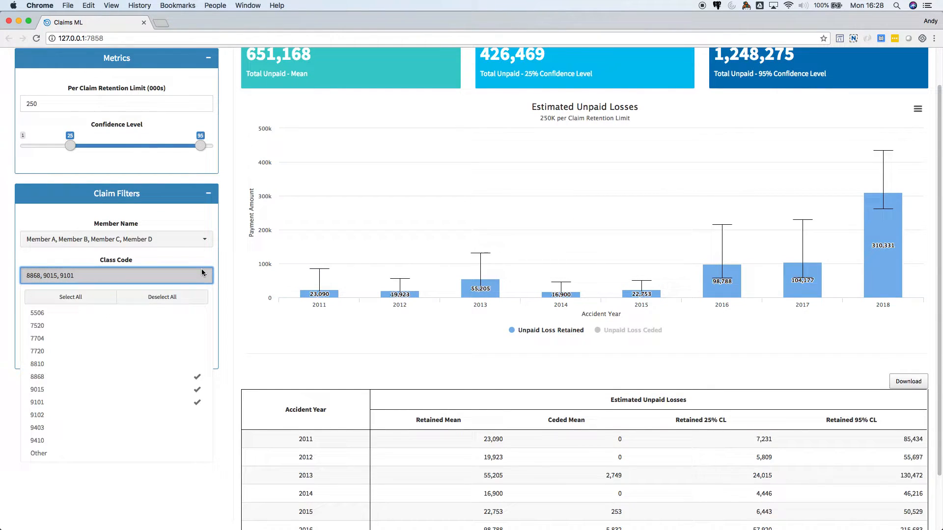
click(70, 297)
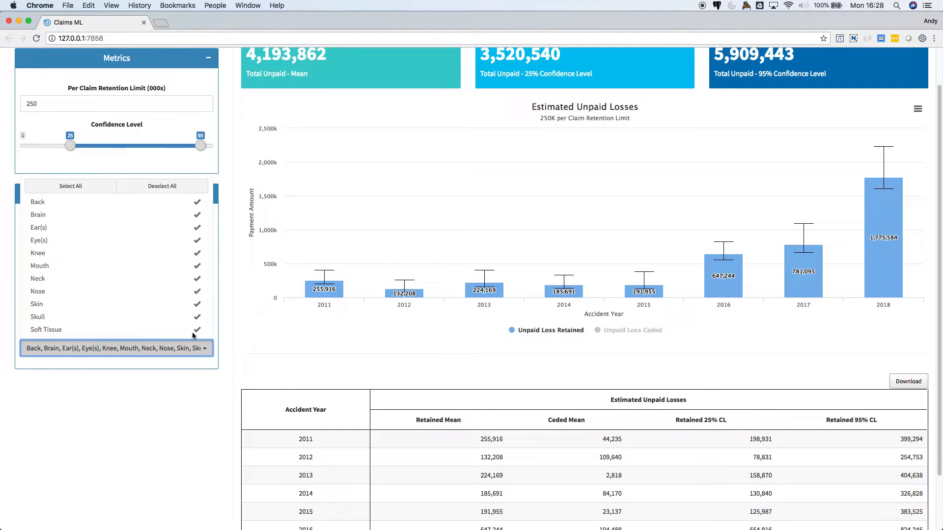
click(162, 186)
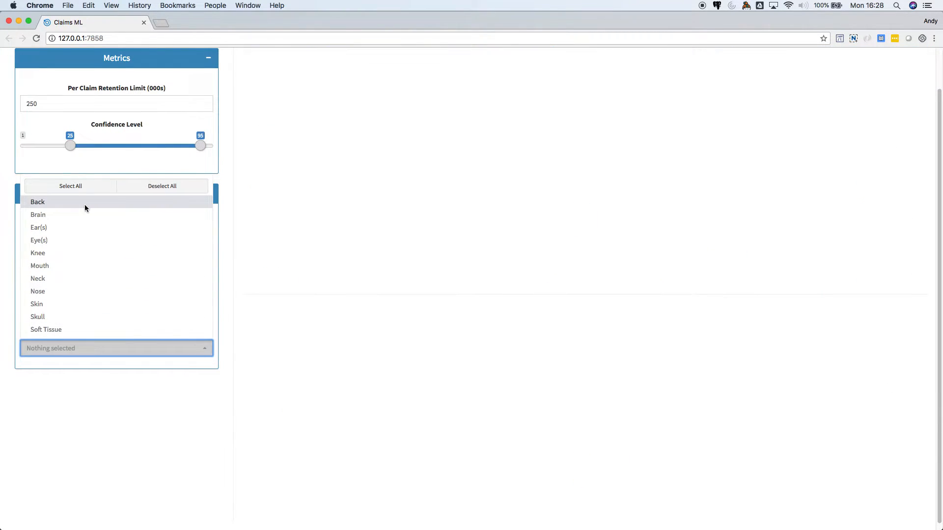
click(38, 203)
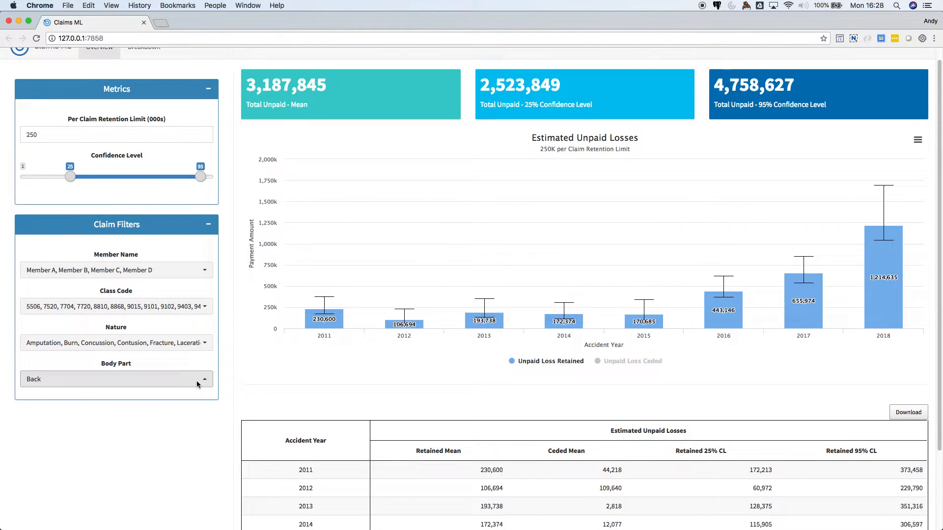
click(116, 379)
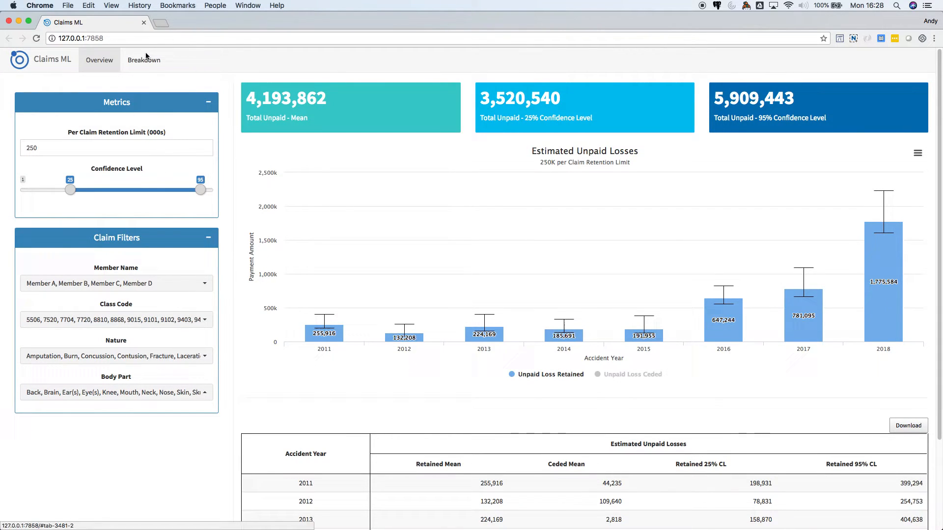
Show the annual payments breakdown and drill 2020 payments into accident years.
click(143, 59)
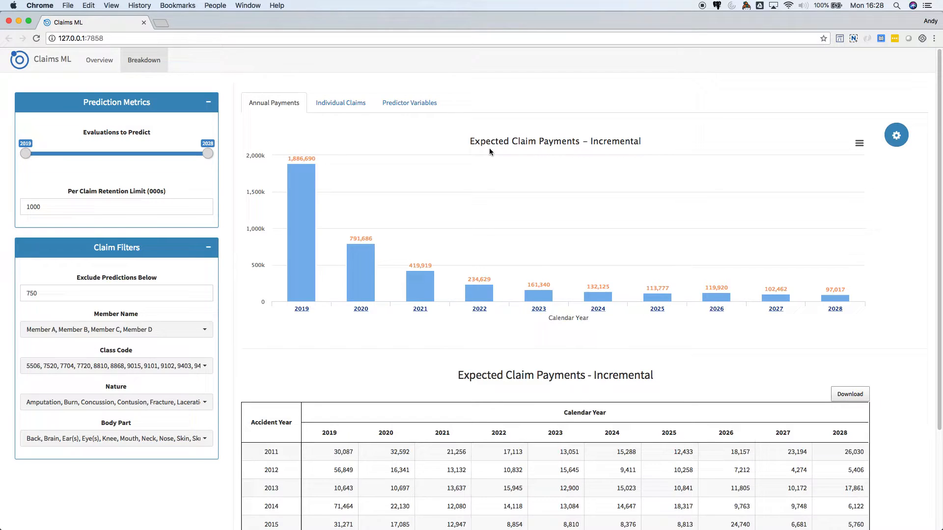
mouse_move(525, 172)
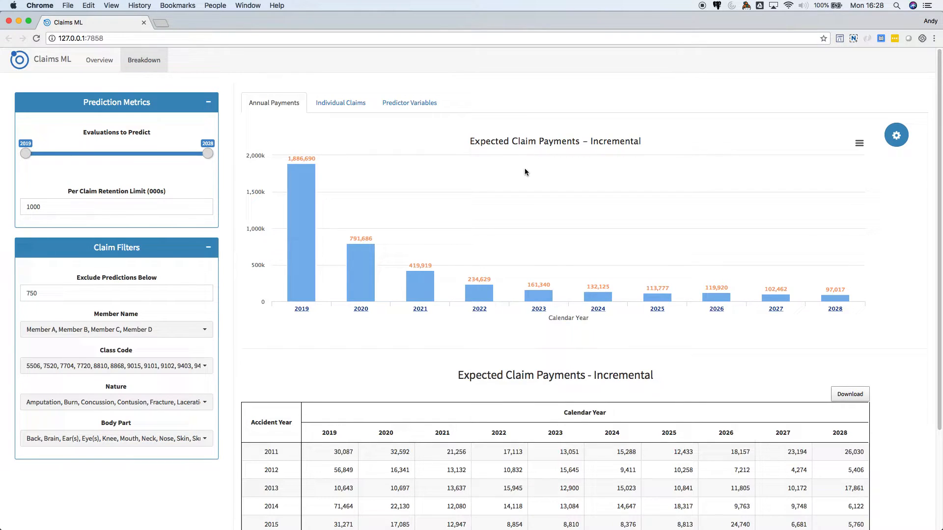
mouse_move(716, 303)
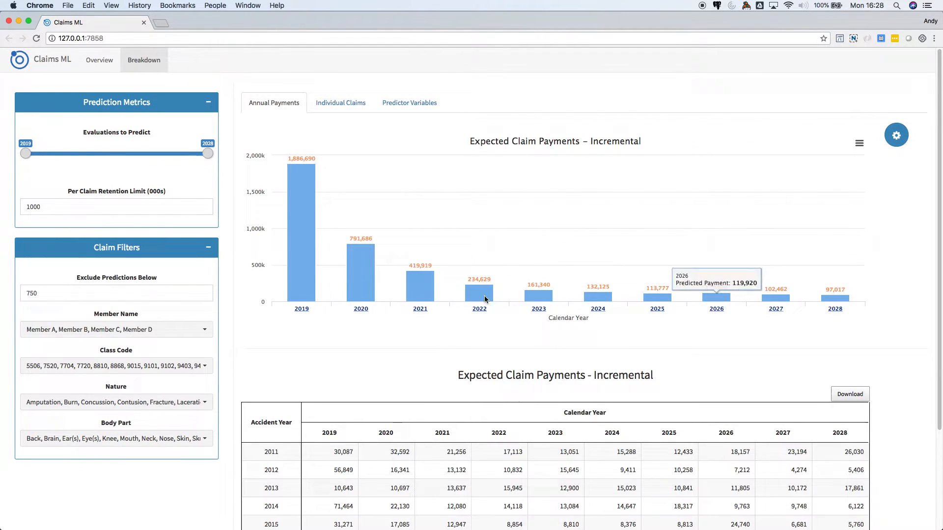
mouse_move(500, 152)
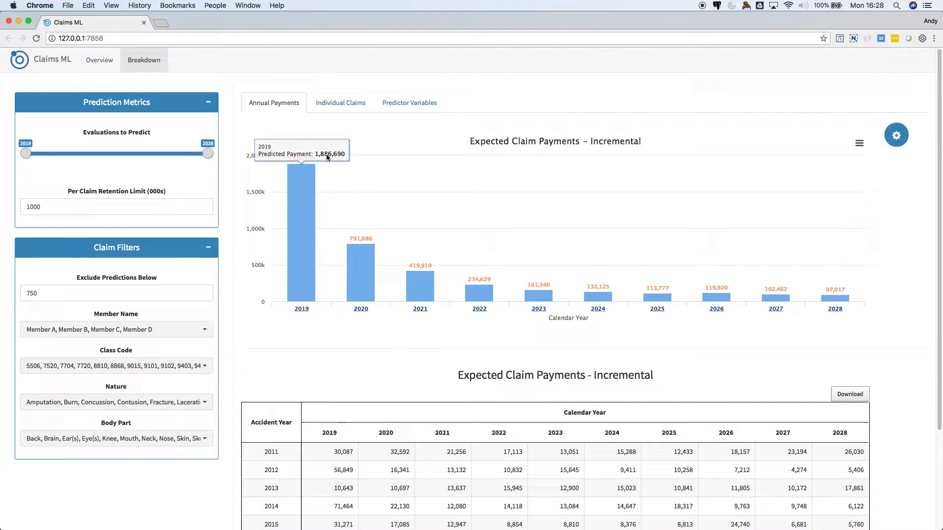
mouse_move(373, 251)
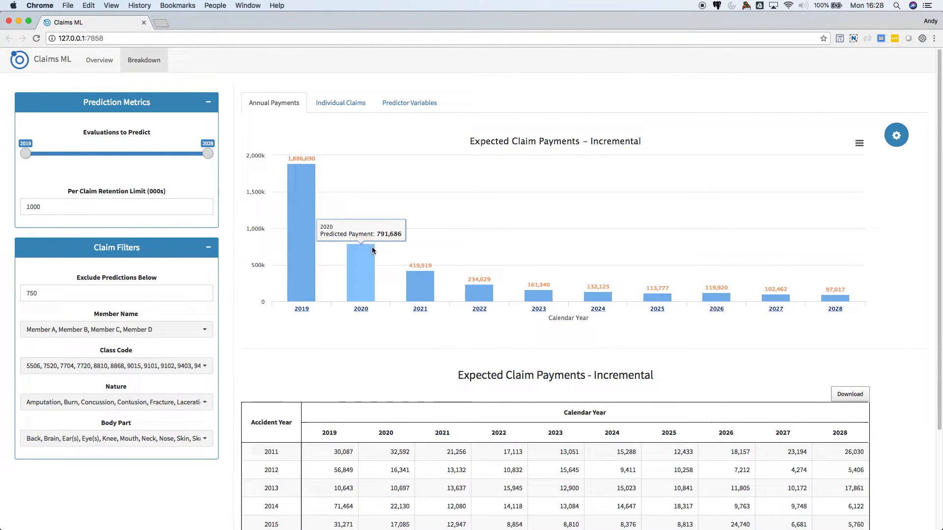
mouse_move(422, 283)
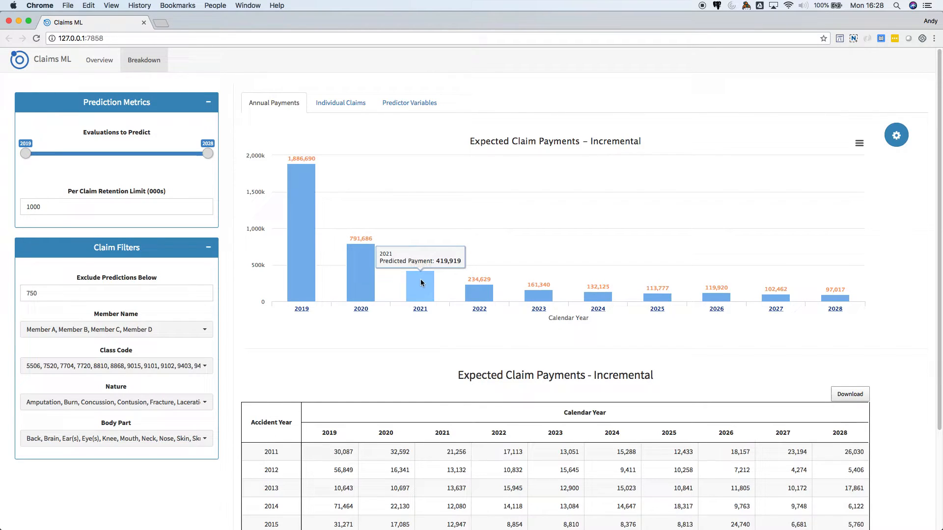
mouse_move(686, 297)
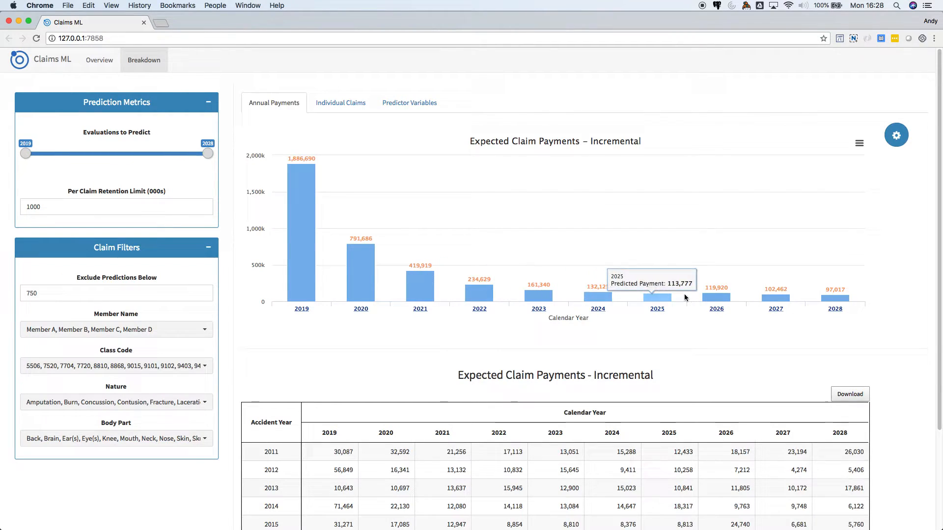
mouse_move(353, 262)
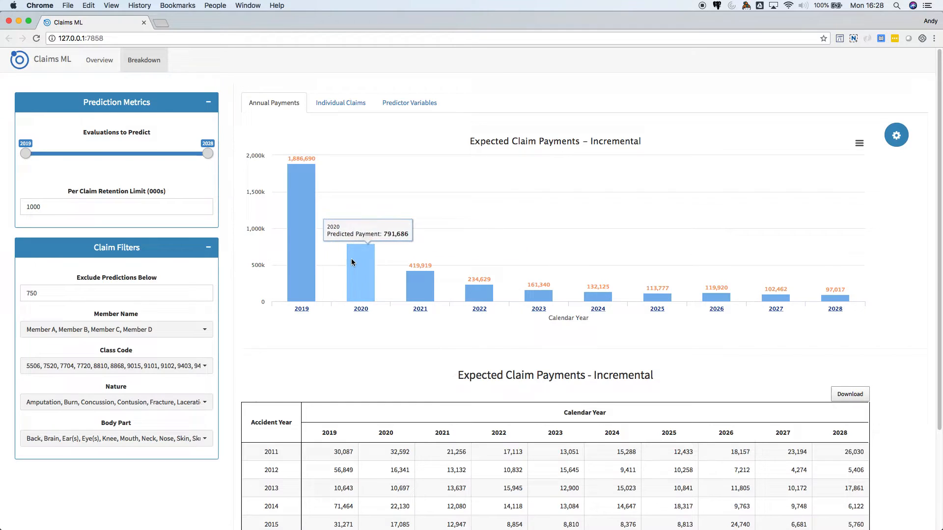
click(361, 272)
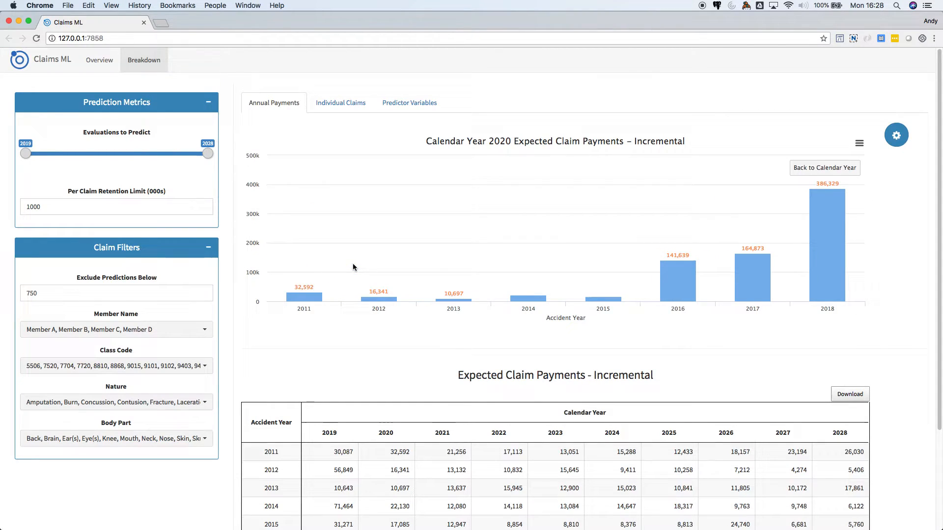
mouse_move(816, 174)
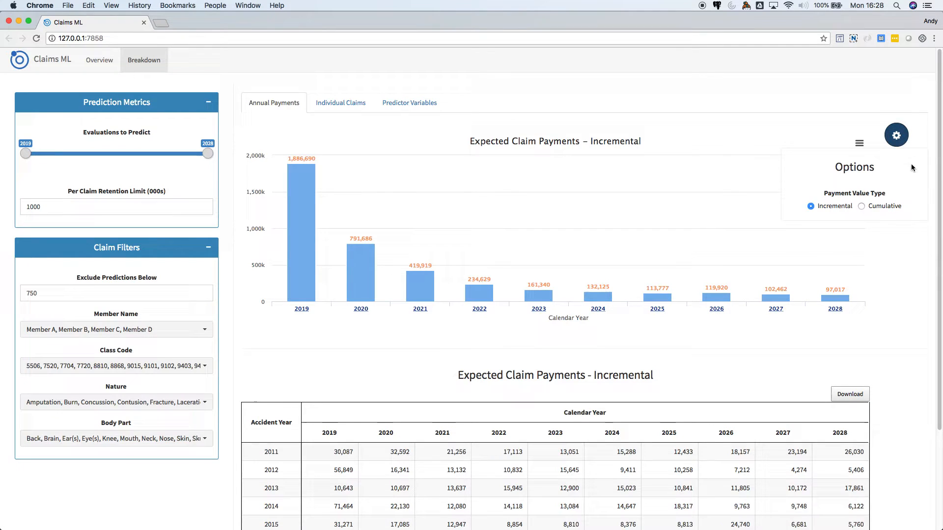
Switch the payment value type to Cumulative in the Options panel.
click(861, 206)
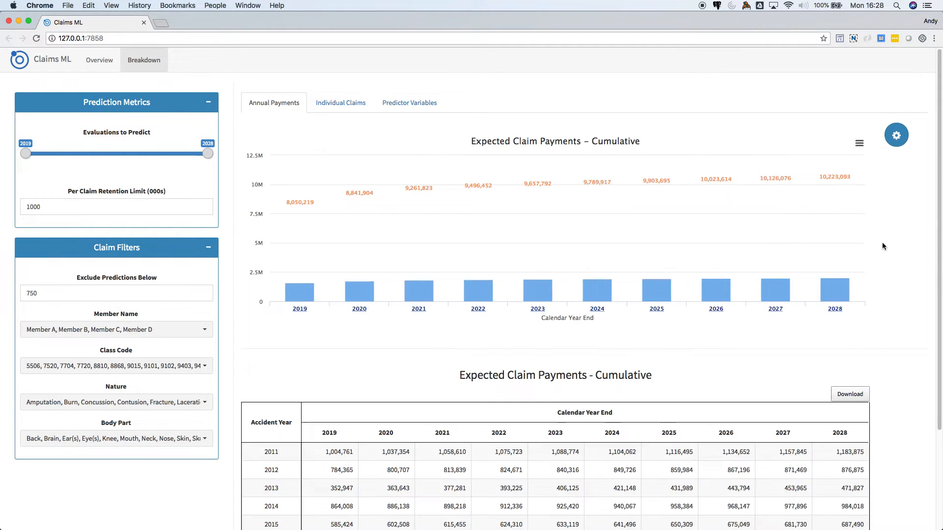
click(859, 143)
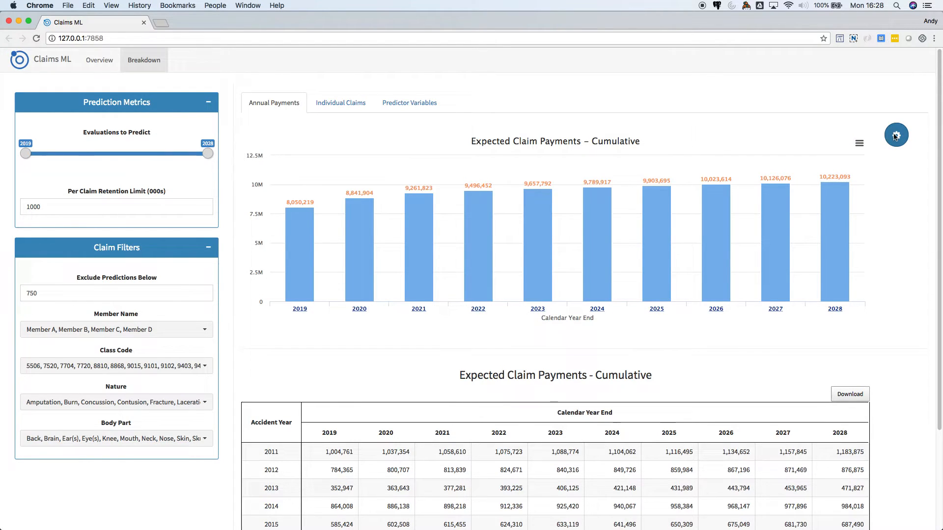
click(896, 134)
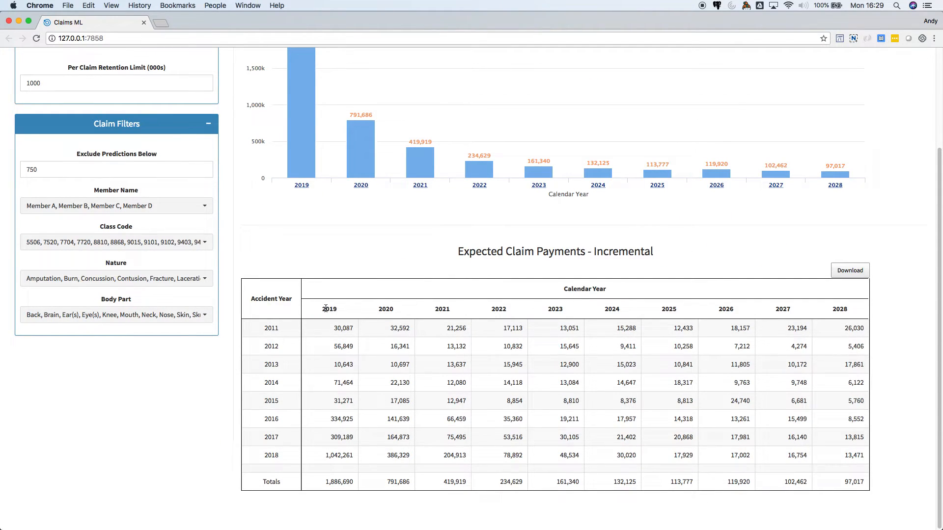
mouse_move(823, 310)
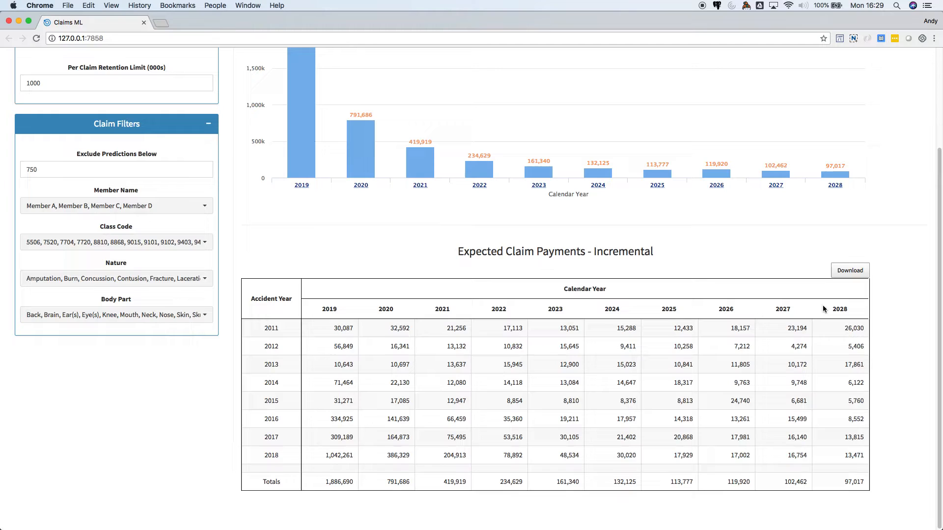
mouse_move(276, 429)
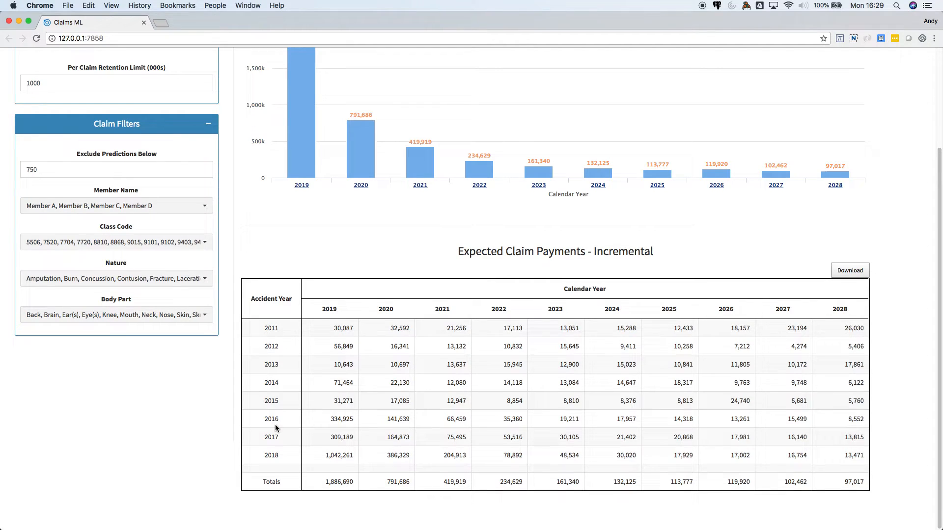
mouse_move(290, 415)
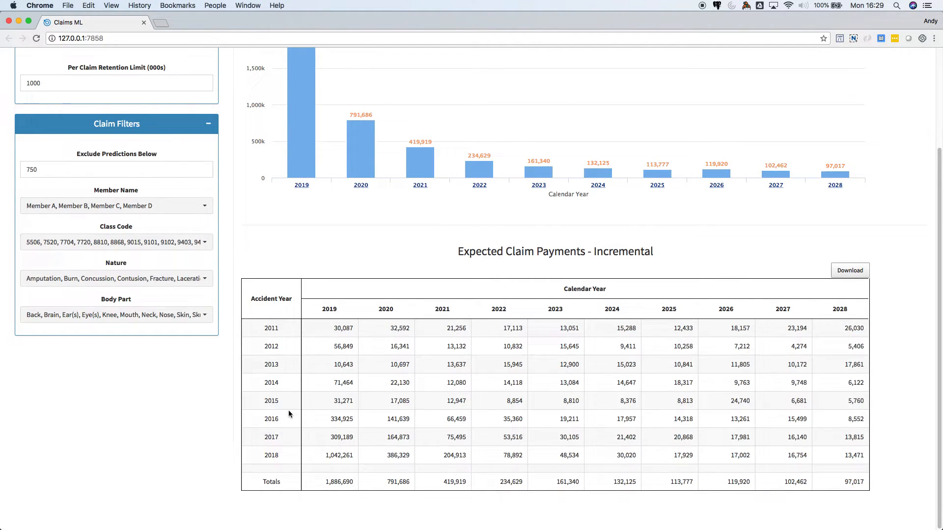
mouse_move(452, 329)
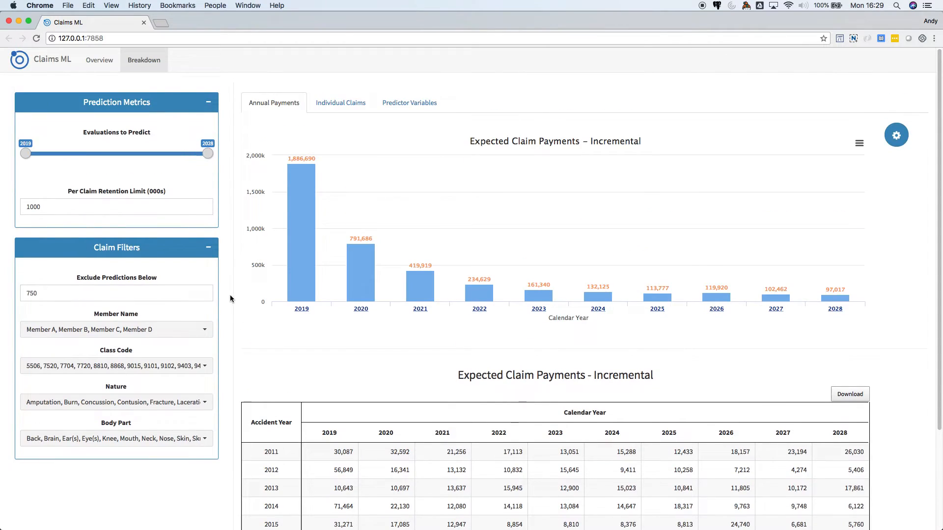
mouse_move(356, 268)
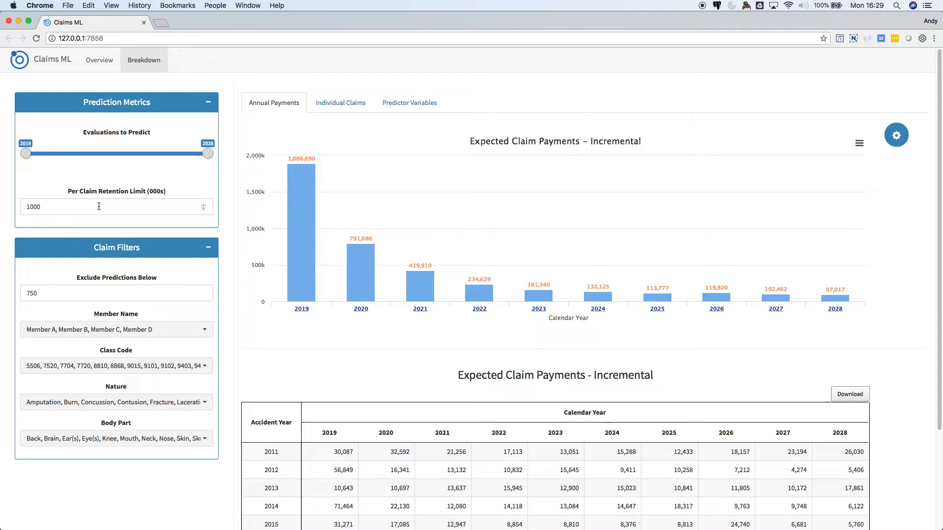
scroll(down, 3)
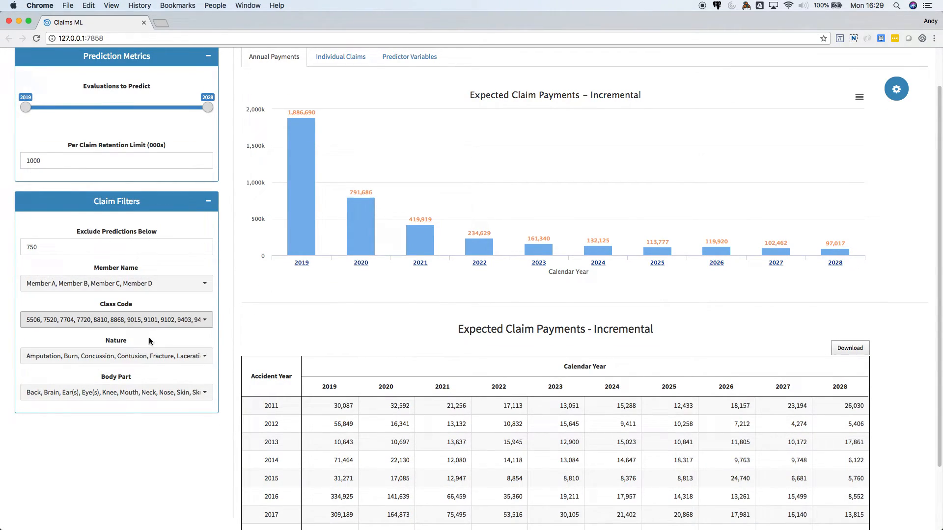
scroll(up, 3)
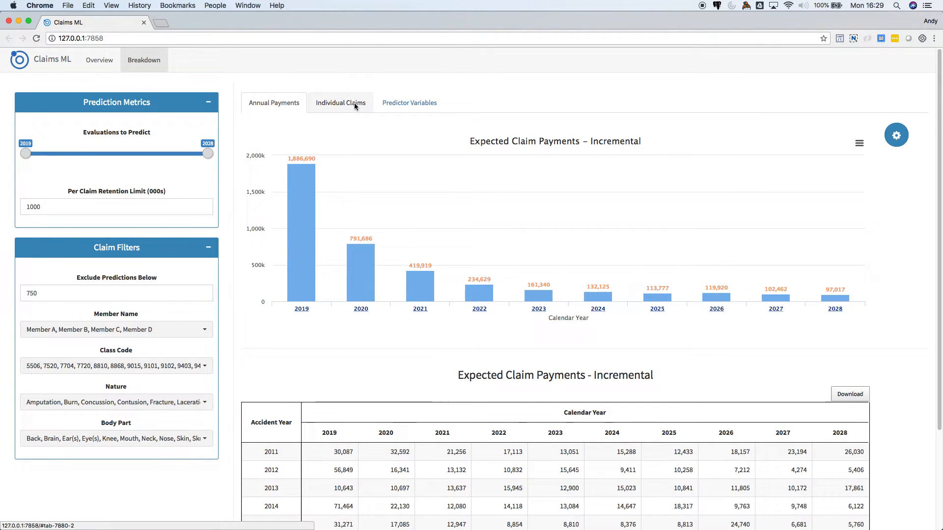
View average predicted payments per claim and claim WC-947122's payment distribution.
click(341, 103)
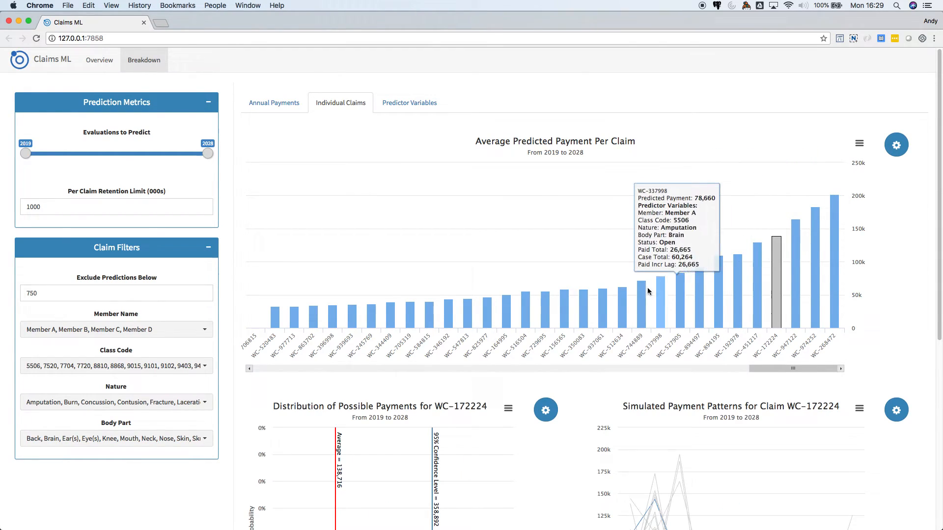
scroll(down, 3)
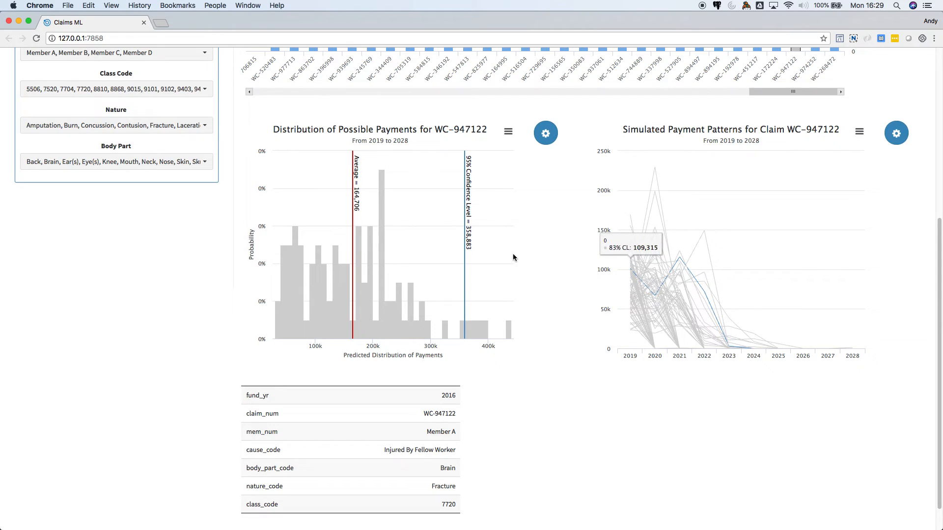
mouse_move(356, 252)
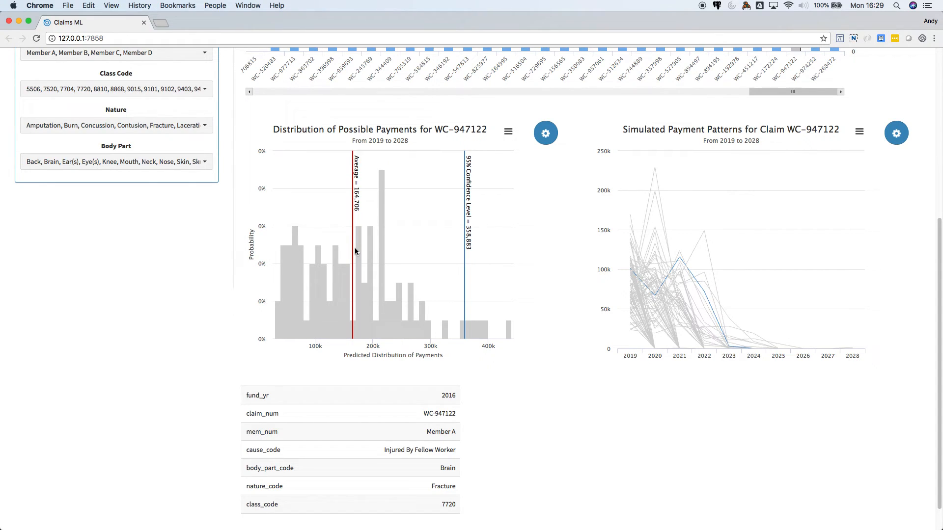
mouse_move(472, 251)
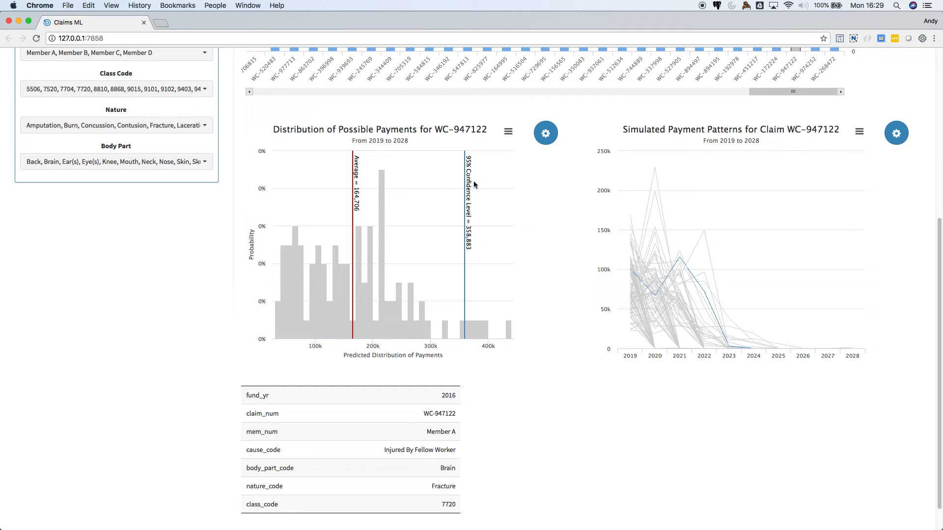
mouse_move(477, 251)
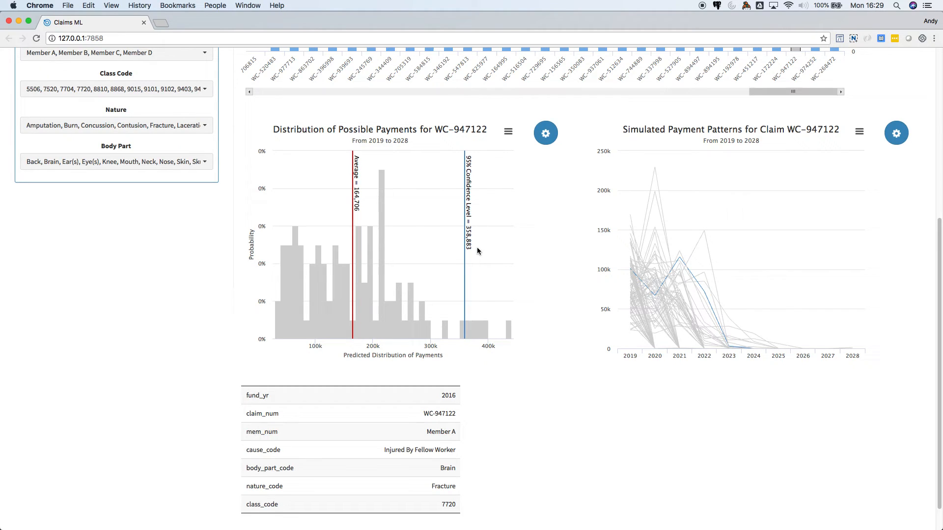
mouse_move(828, 348)
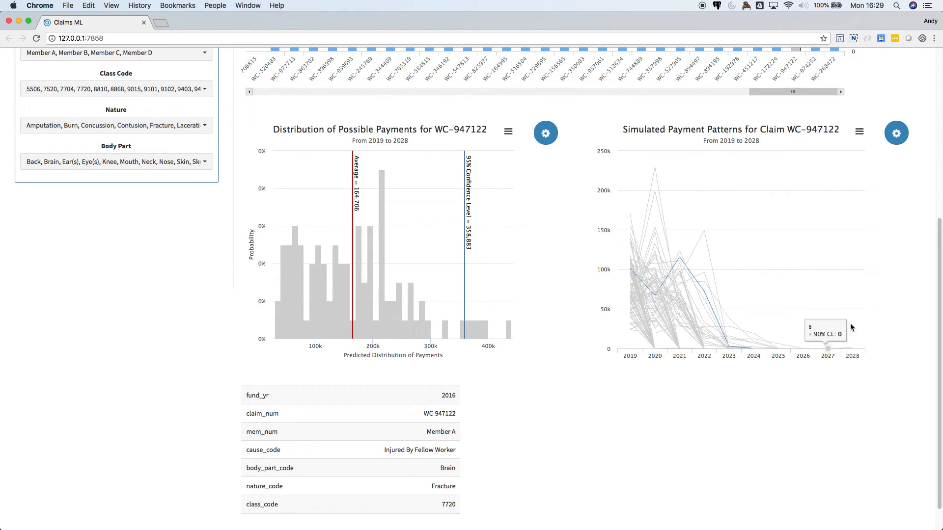
mouse_move(641, 173)
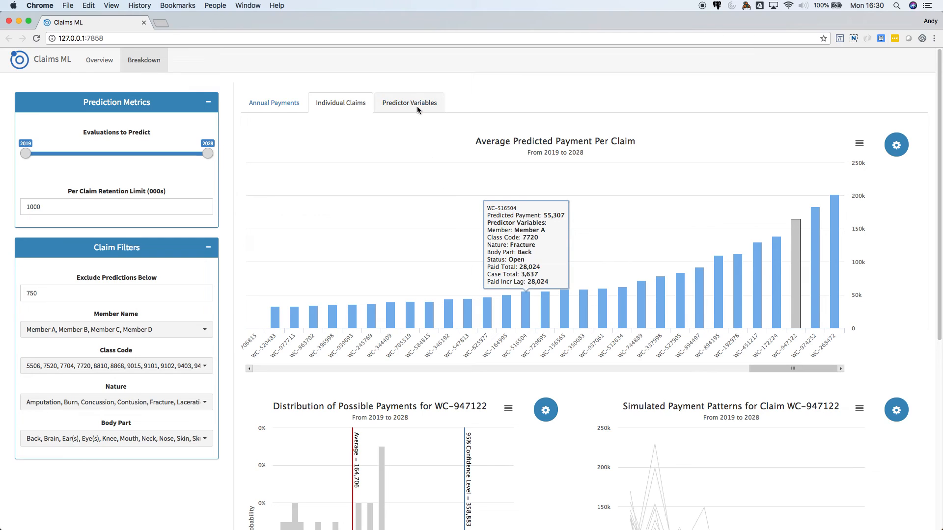
Review predicted payment statistics in the Member Name, Class Code and Nature of Injury panels.
click(409, 103)
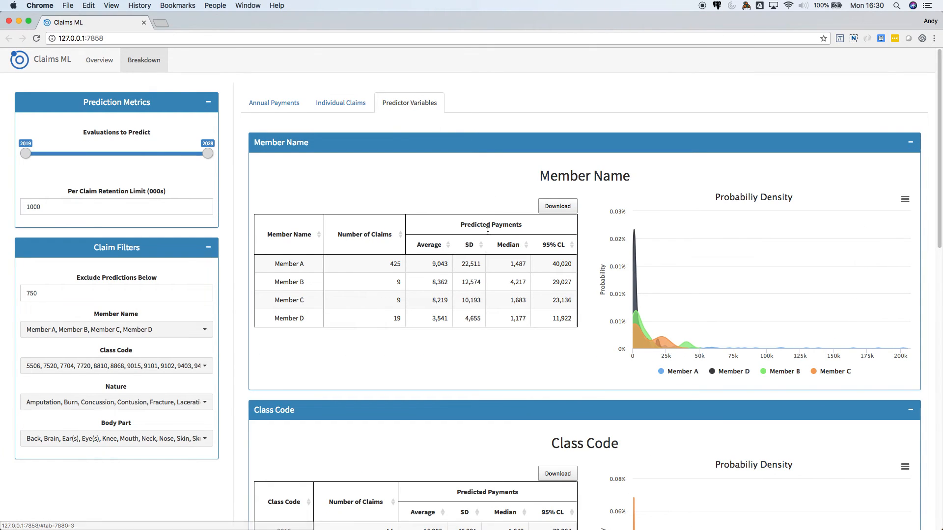
scroll(down, 3)
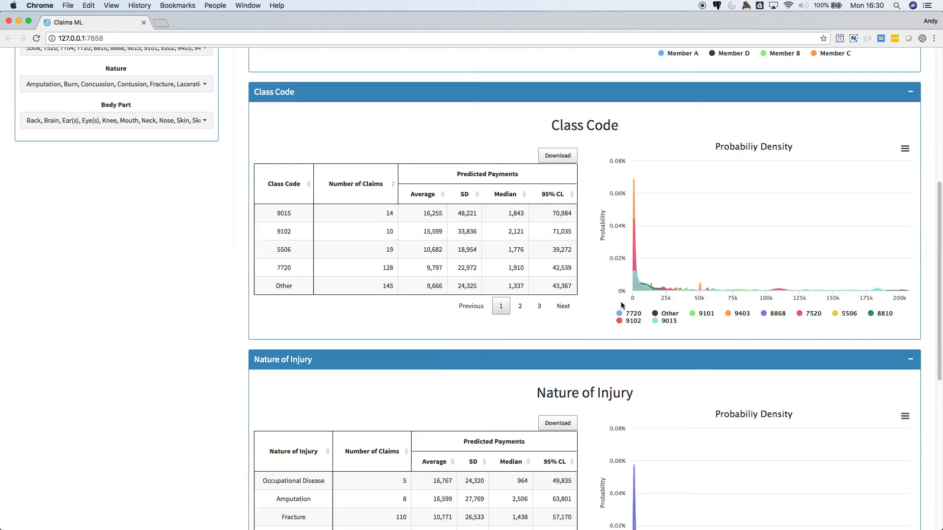
scroll(down, 3)
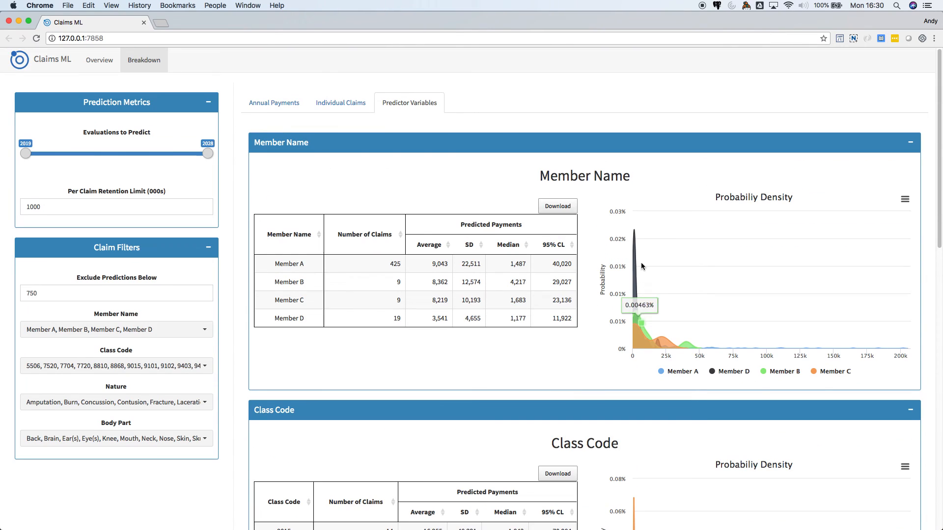
mouse_move(615, 113)
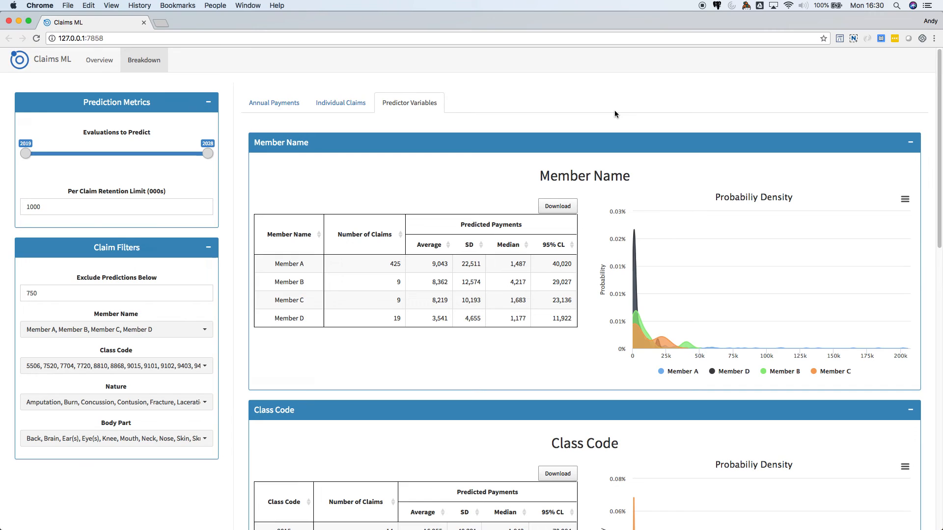
mouse_move(701, 22)
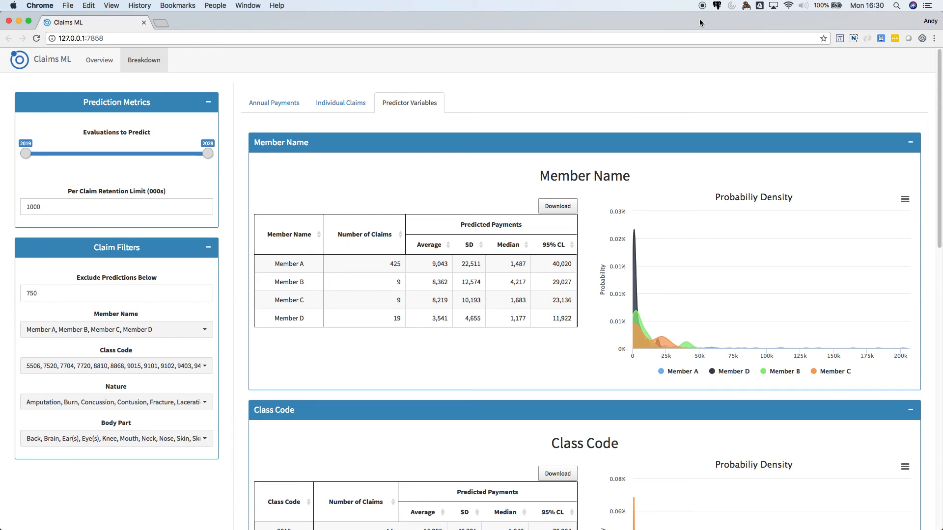